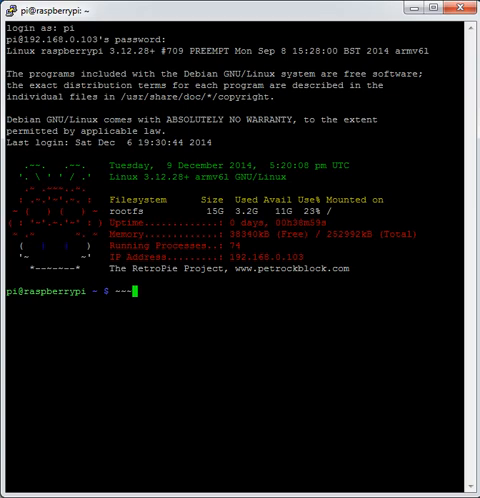
Check the current HDMI mode with tvservice -s: CEA 16, 1920x1080 at 60Hz progressive
{"action": "key", "text": "BackSpace"}
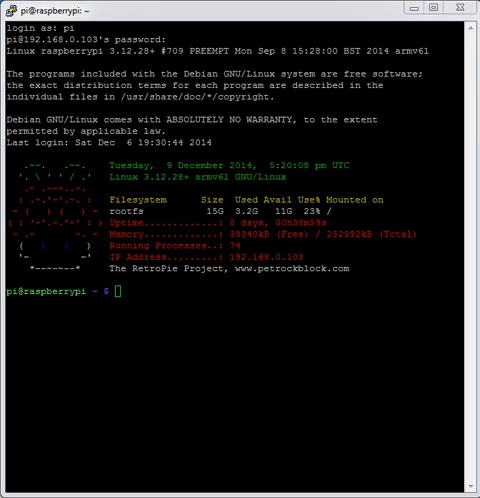
{"action": "type", "text": "/opt/vc/bin/tvservice -s"}
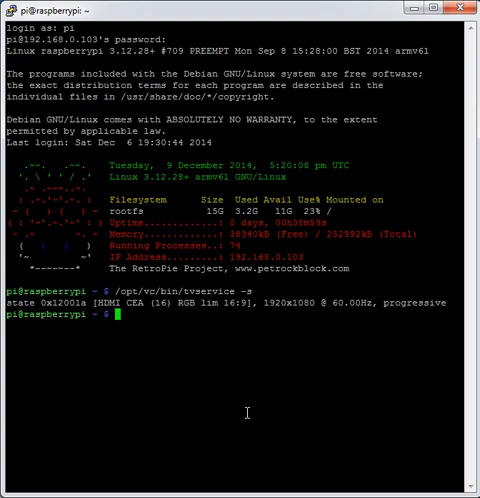
{"action": "type", "text": "/opt/vc/bin/tvservice -s"}
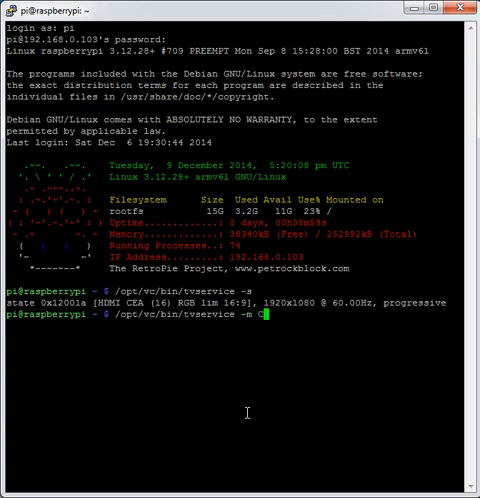
List the 18 supported CEA modes with tvservice -m CEA, mode 16 preferred
{"action": "type", "text": "CEA"}
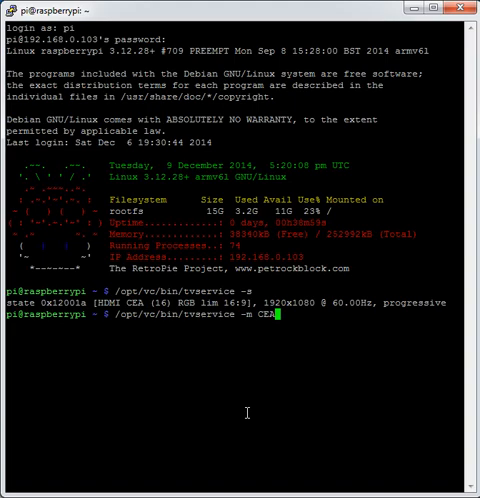
{"action": "key", "text": "Return"}
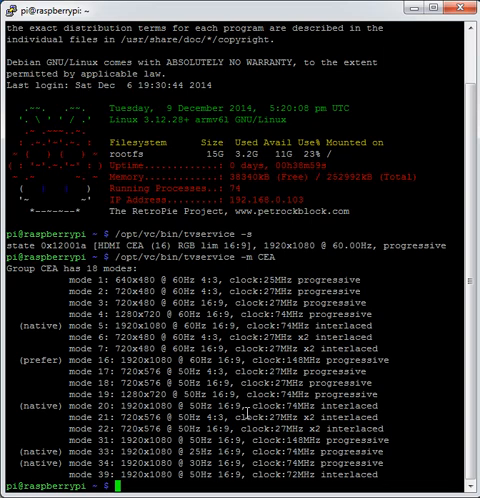
{"action": "type", "text": "cd"}
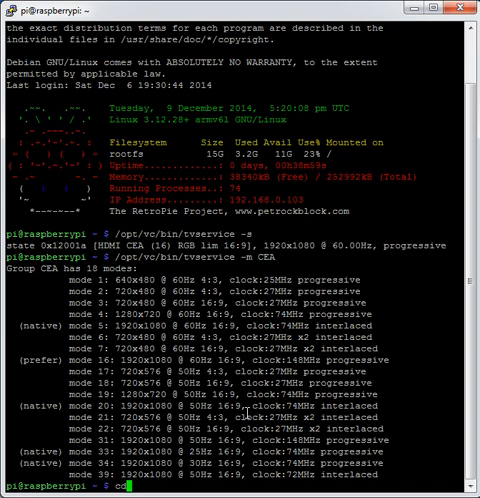
Change to /boot, list it, and open config.txt in nano with sudo
{"action": "type", "text": "/bo"}
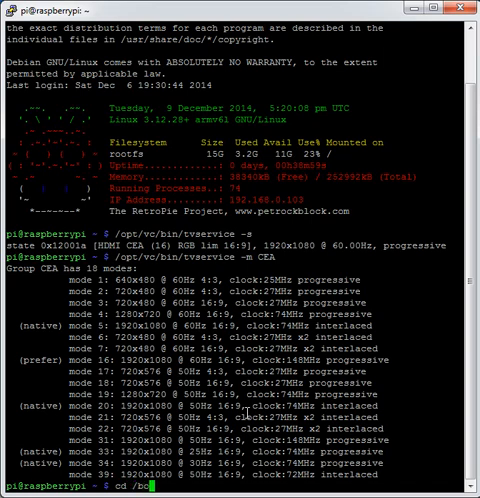
{"action": "type", "text": "ot"}
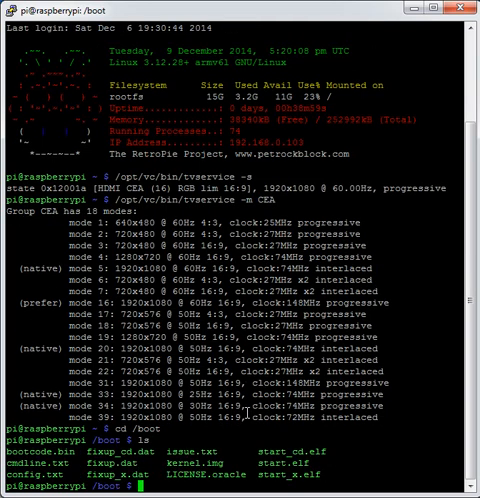
{"action": "type", "text": "sudo"}
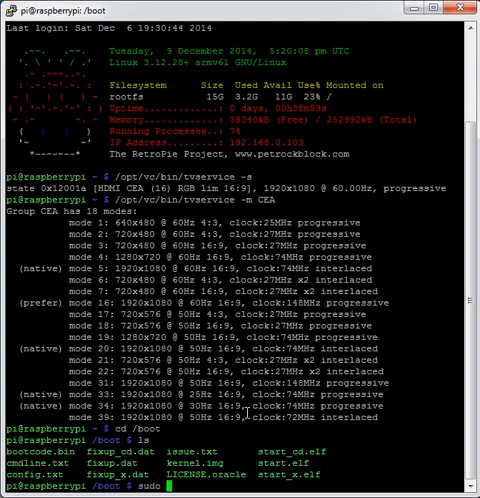
{"action": "type", "text": "nano"}
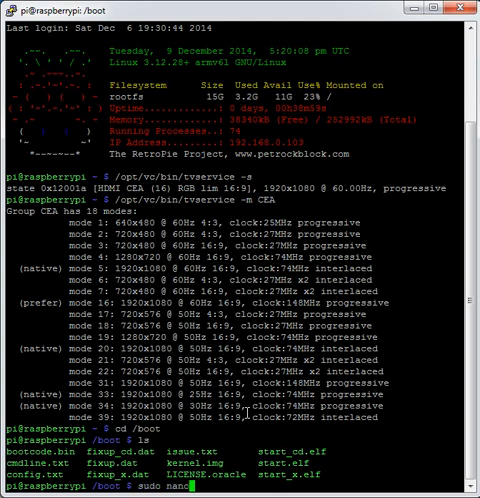
{"action": "type", "text": "conf"}
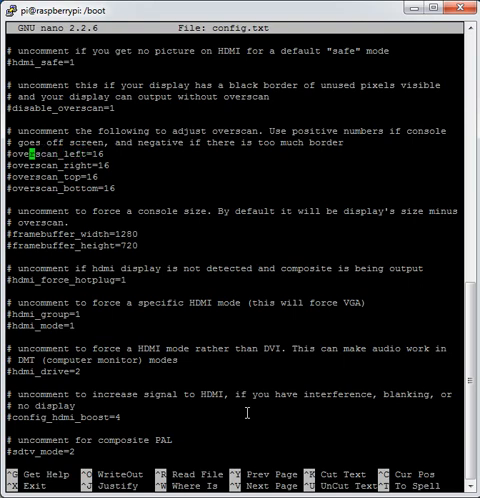
Uncomment overscan_left, right, top and bottom at 16 in config.txt, then exit nano
{"action": "key", "text": "Delete"}
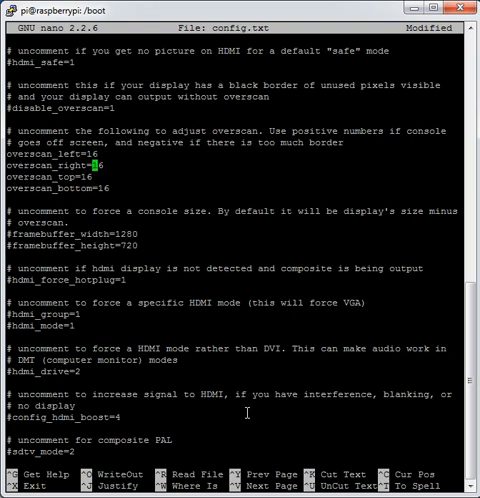
{"action": "key", "text": "down"}
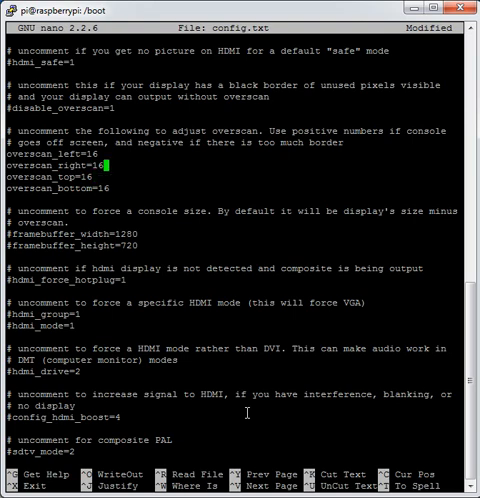
{"action": "key", "text": "ctrl+x"}
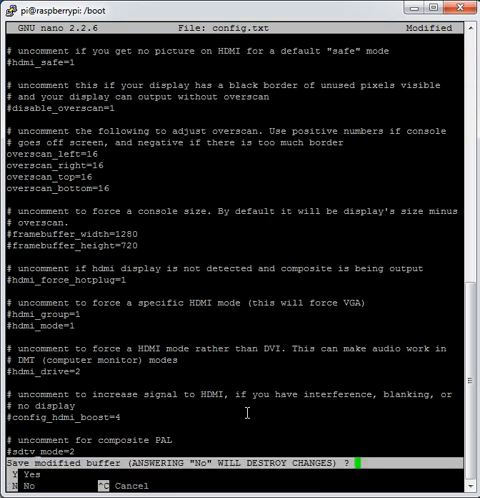
Answer nano's save prompt for the config.txt overscan edits, then enter sudo reboot
{"action": "key", "text": "n"}
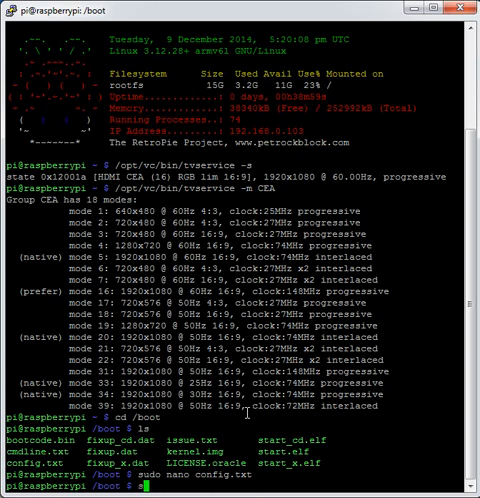
{"action": "type", "text": "sudo reboot"}
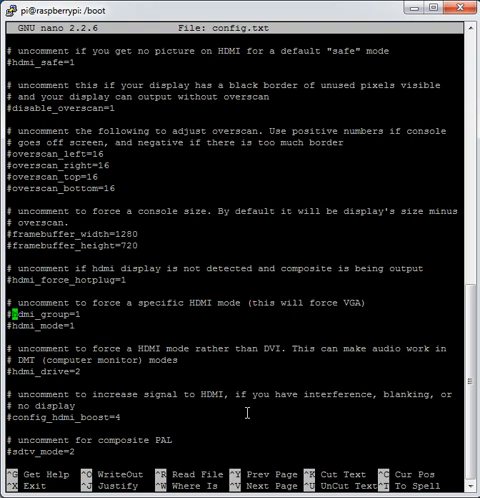
Close config.txt in nano, ending at the /boot shell prompt
{"action": "key", "text": "Down"}
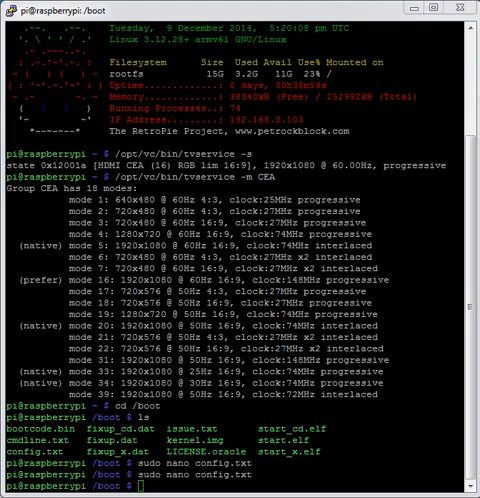
{"action": "mouse_move", "coordinate": [260, 424]}
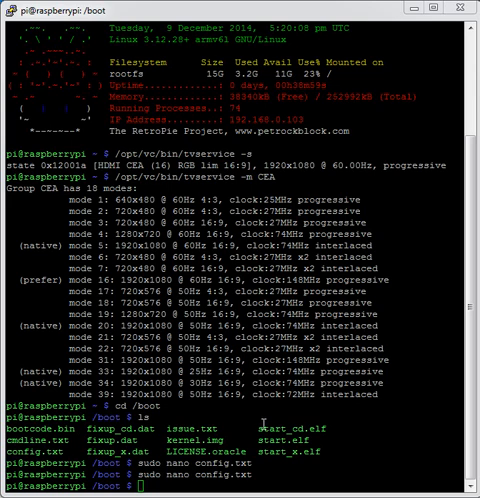
Change to /opt/retropie/emulators/mame4all-pi, list it, and open mame.cfg with sudo nano
{"action": "type", "text": "/opt/retropie/emulators/mame4all-pi"}
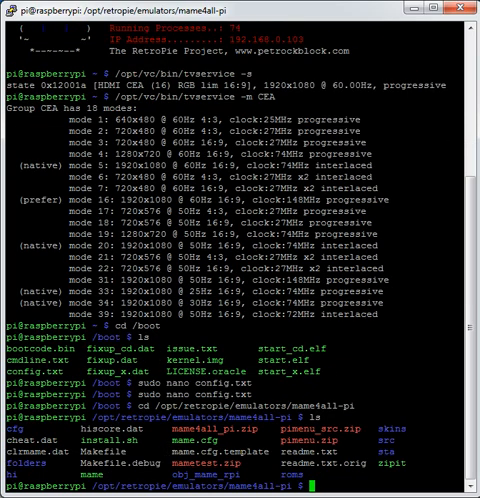
{"action": "type", "text": "sud"}
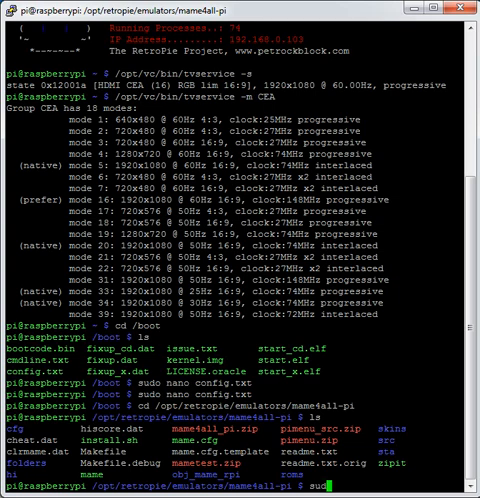
{"action": "type", "text": "nano"}
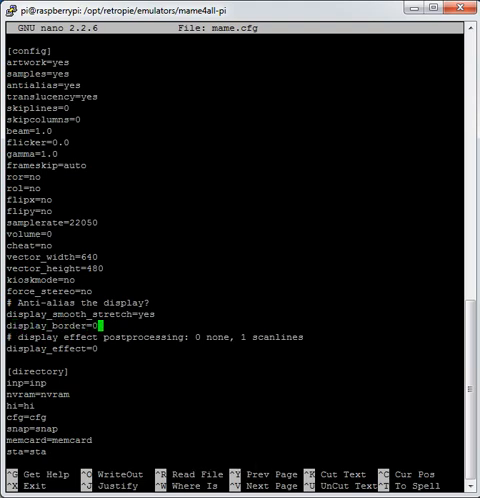
Change display_border from 0 to 24 in mame.cfg and save the file
{"action": "type", "text": "24"}
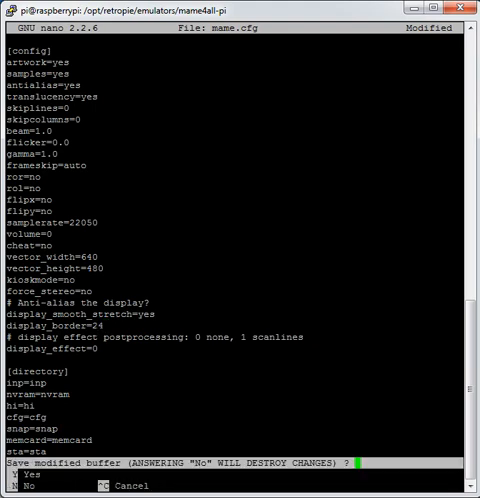
{"action": "key", "text": "y"}
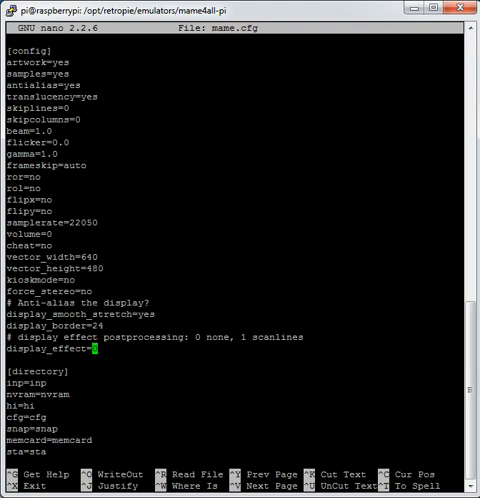
Exit mame.cfg in nano, ending at the mame4all-pi shell prompt
{"action": "type", "text": "0"}
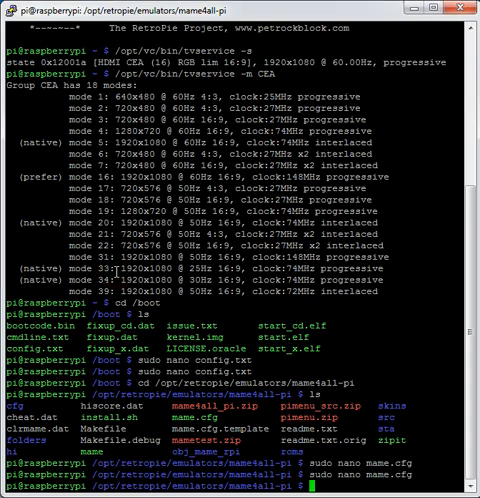
Change to /etc/emulationstation, list it, and open es_systems.cfg with sudo nano
{"action": "type", "text": "cd /etc/emulationstation"}
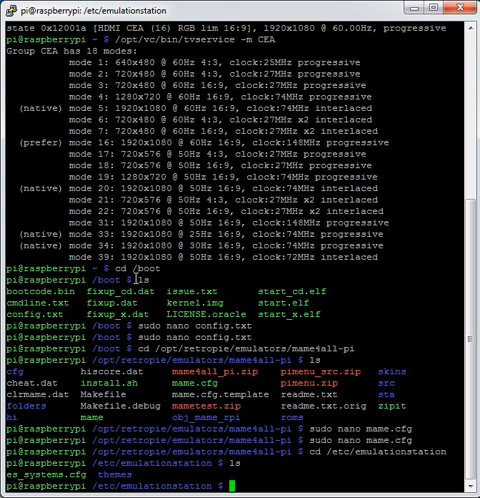
{"action": "type", "text": "sudo nano e"}
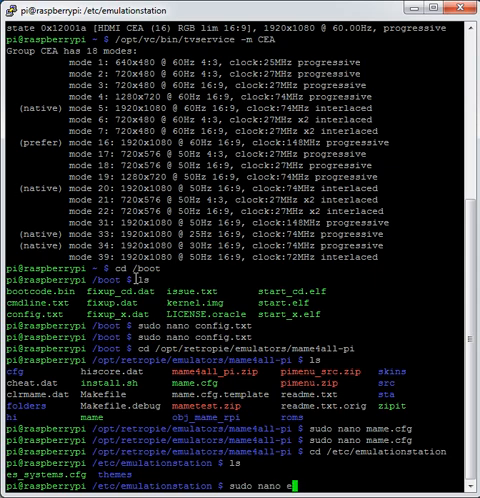
{"action": "type", "text": "s_systems.cfg"}
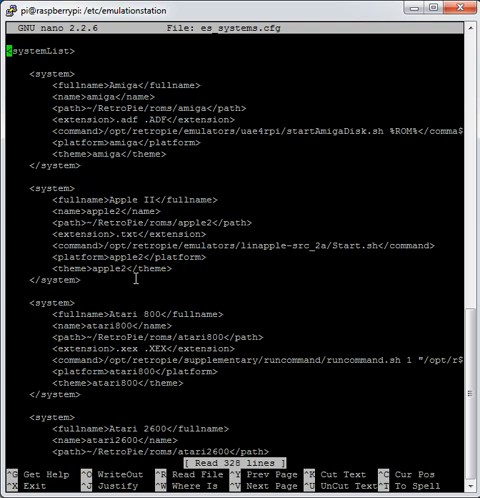
Search es_systems.cfg for 'fba' to jump to the Final Burn Alpha entry
{"action": "key", "text": "ctrl+w"}
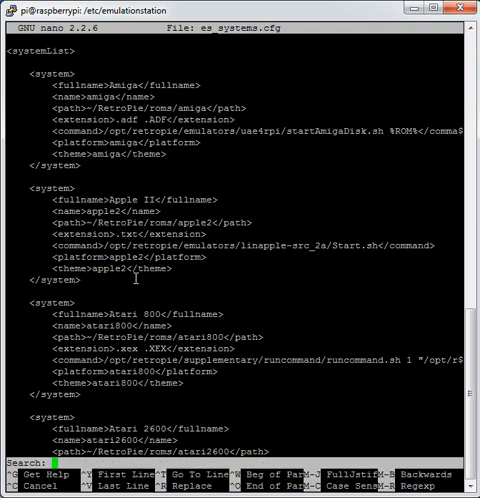
{"action": "type", "text": "fba"}
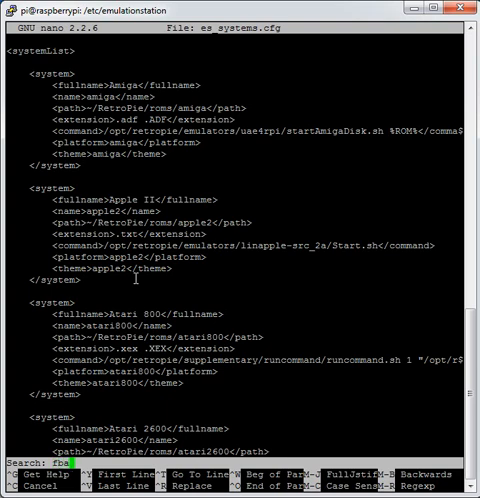
{"action": "key", "text": "Enter"}
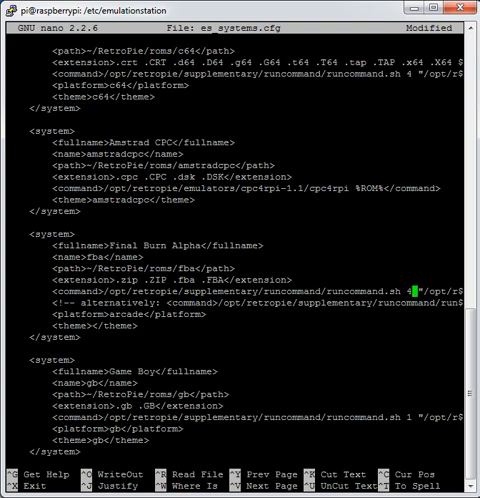
Exit nano with Ctrl+X to raise the save-changes prompt for es_systems.cfg
{"action": "key", "text": "ctrl+x"}
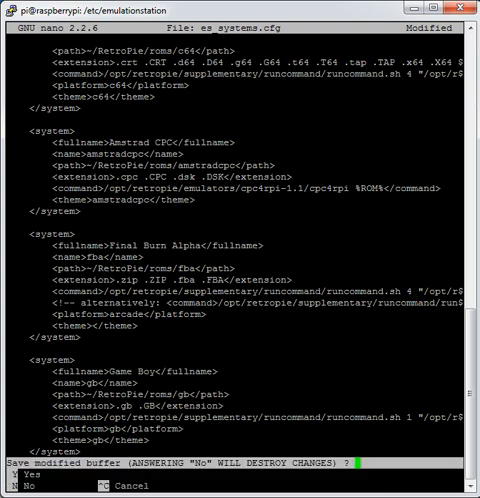